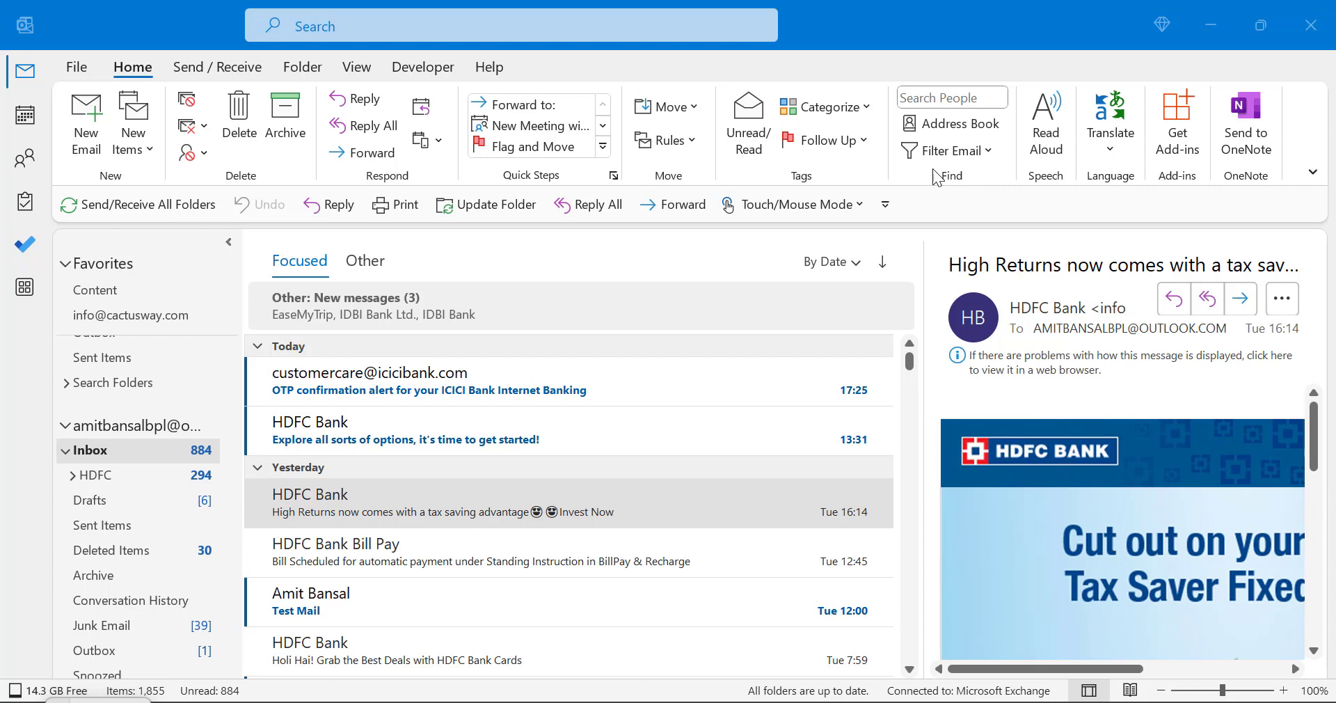
pyautogui.moveTo(396, 204)
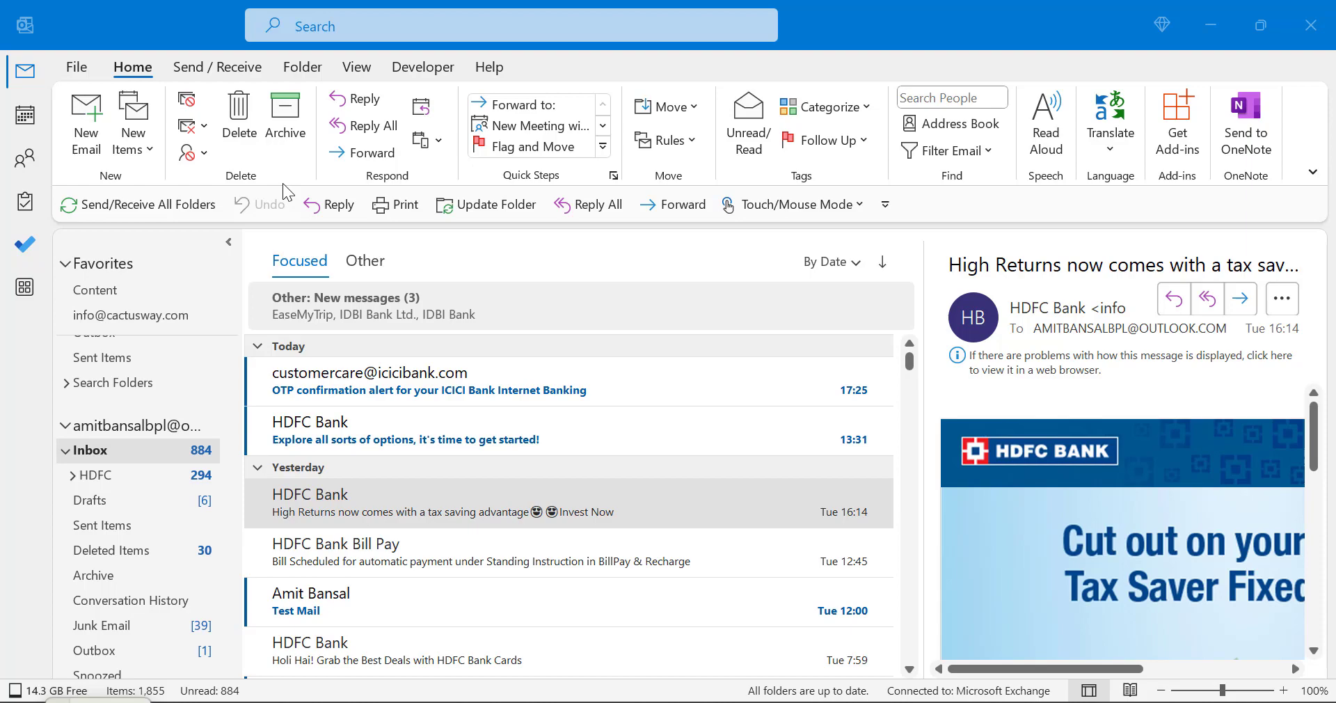
pyautogui.moveTo(397, 248)
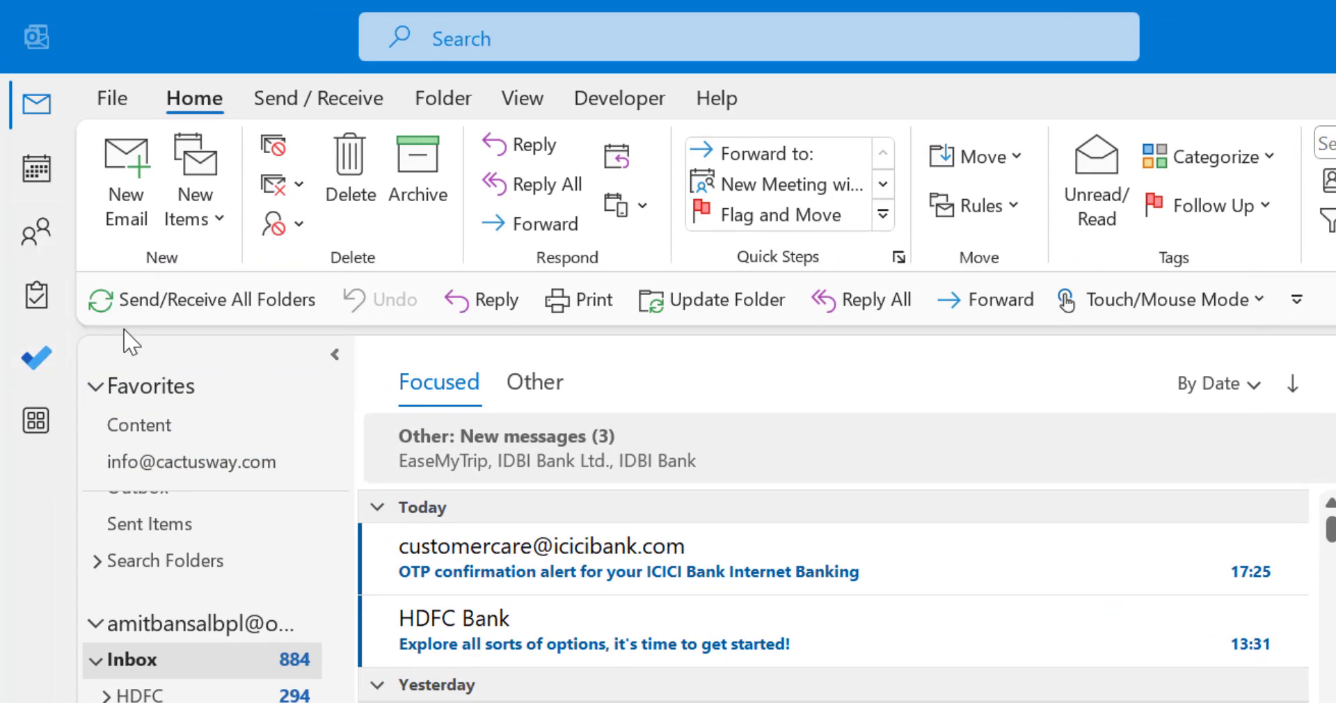
pyautogui.moveTo(702, 330)
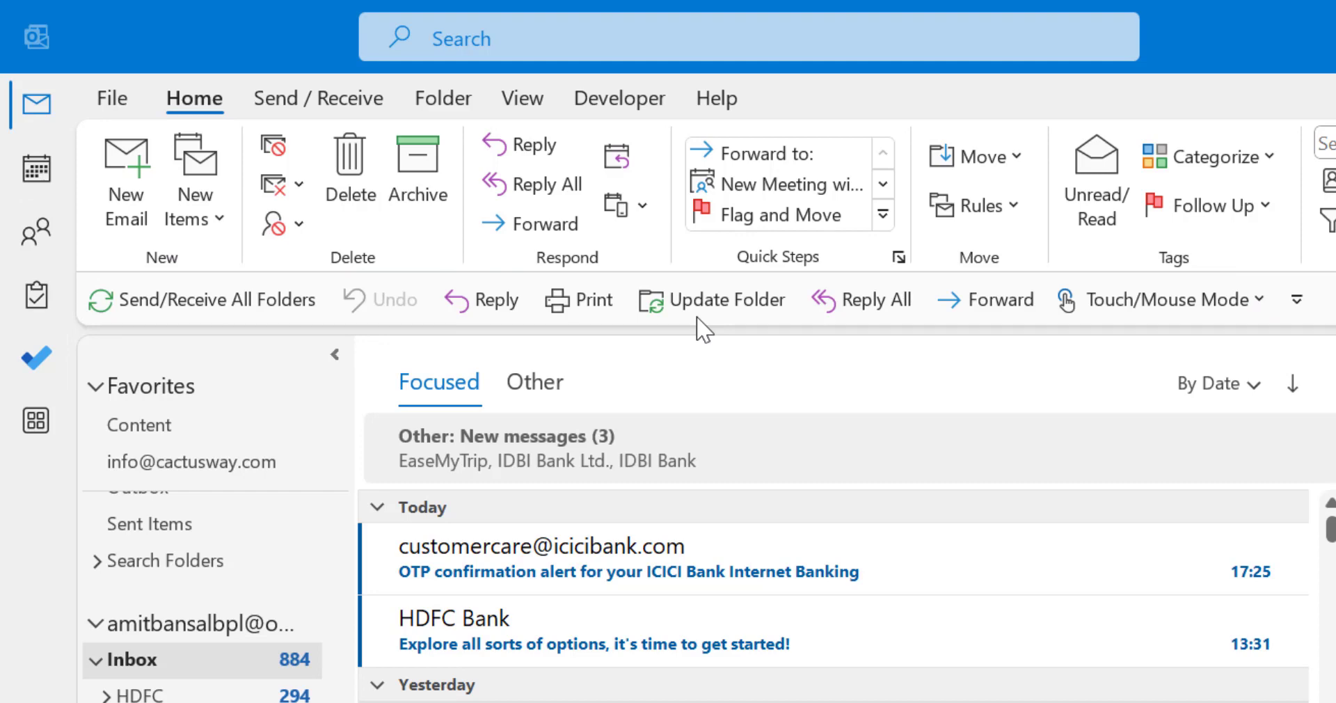
pyautogui.moveTo(466, 323)
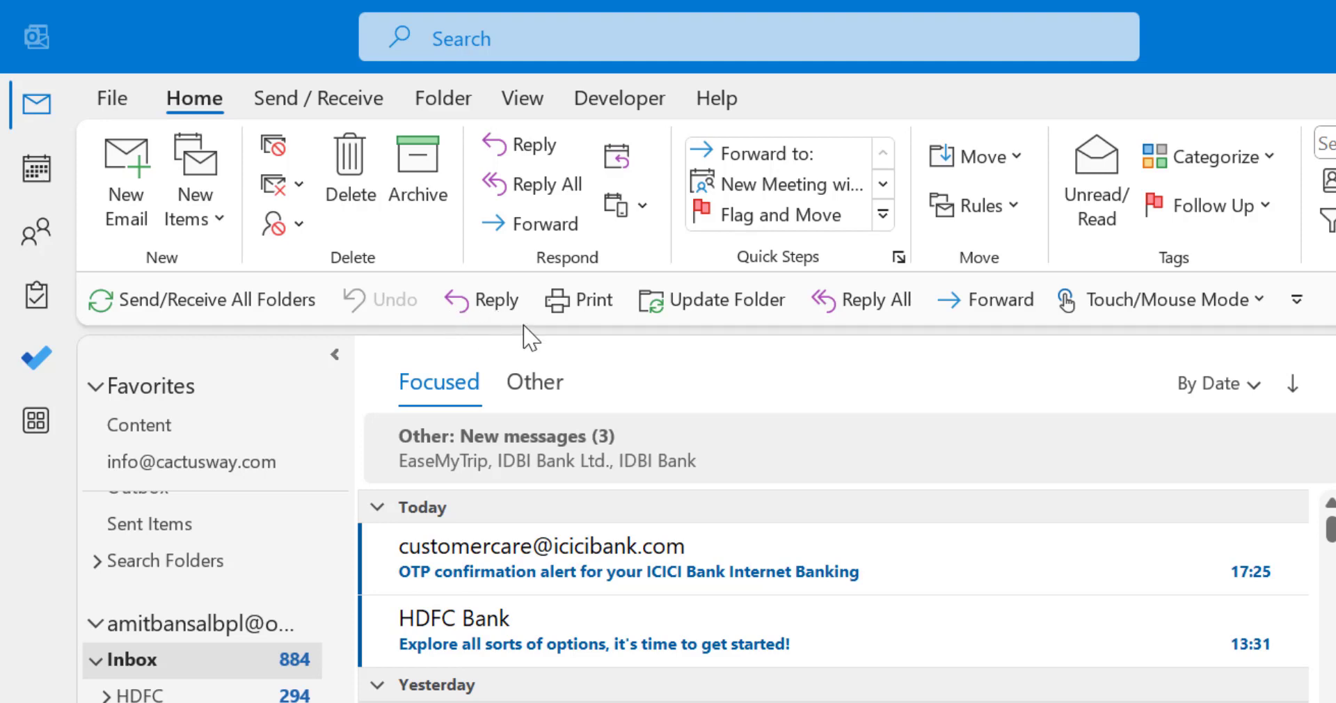
pyautogui.moveTo(723, 348)
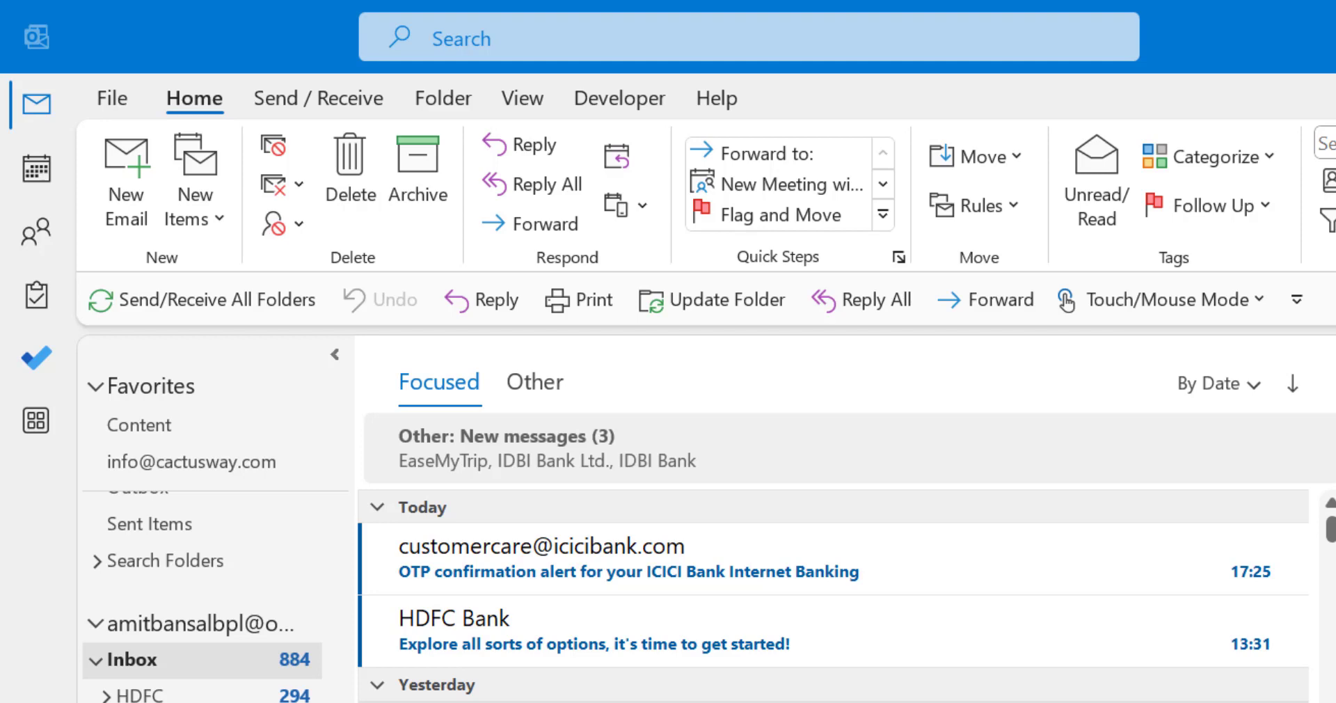
pyautogui.moveTo(1093, 319)
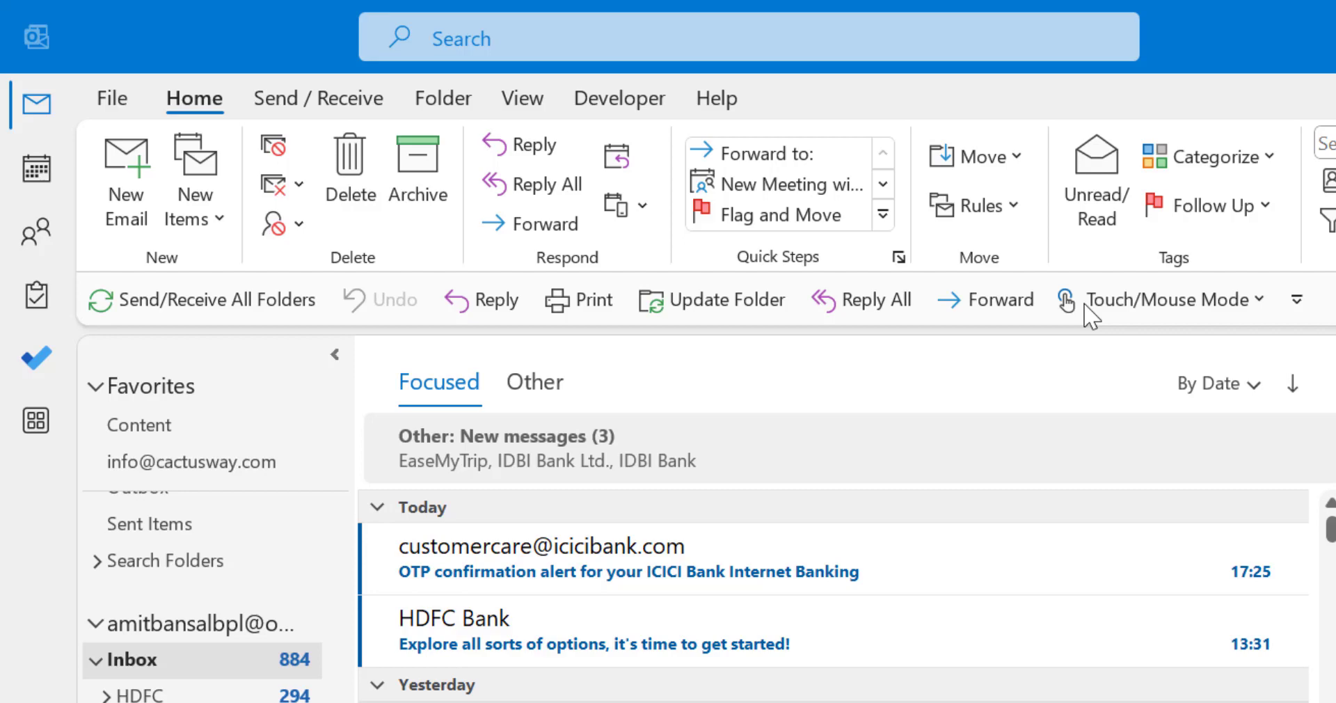
pyautogui.moveTo(1243, 325)
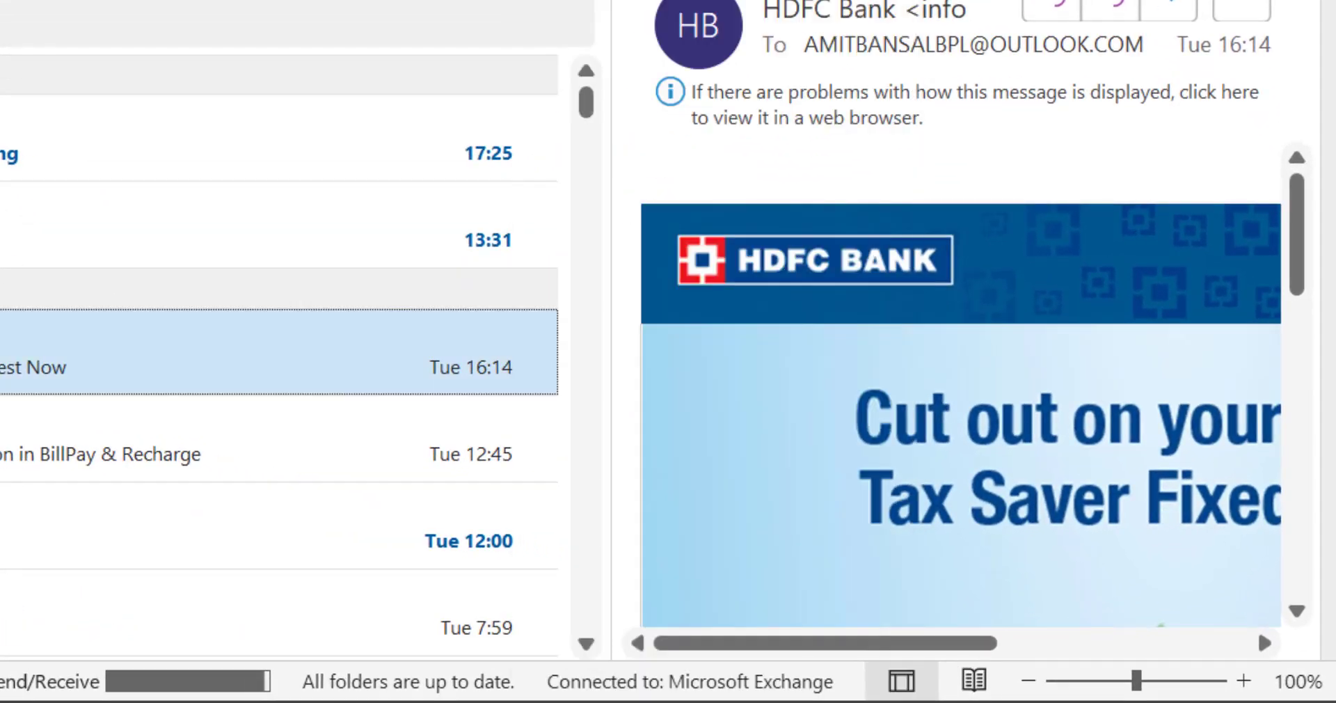
# Step: Open More Commands from the Customize Quick Access Toolbar dropdown
pyautogui.click(691, 4)
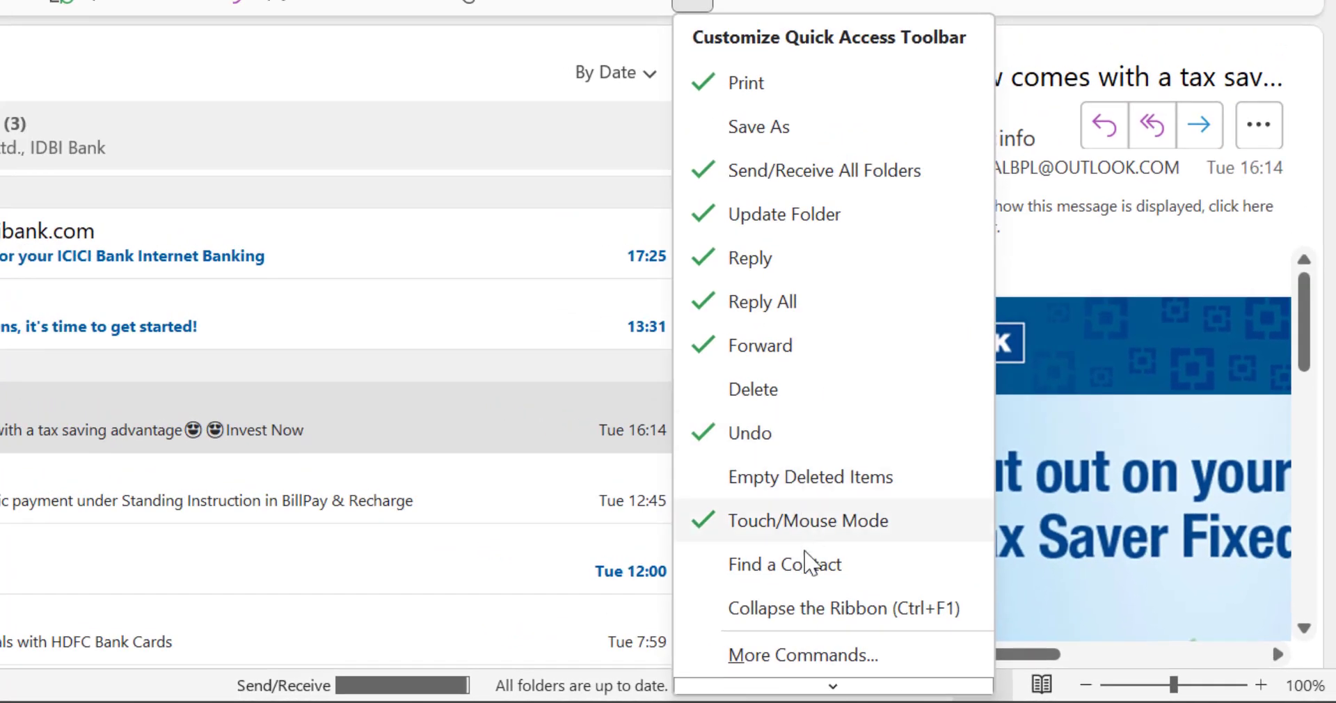
pyautogui.moveTo(780, 654)
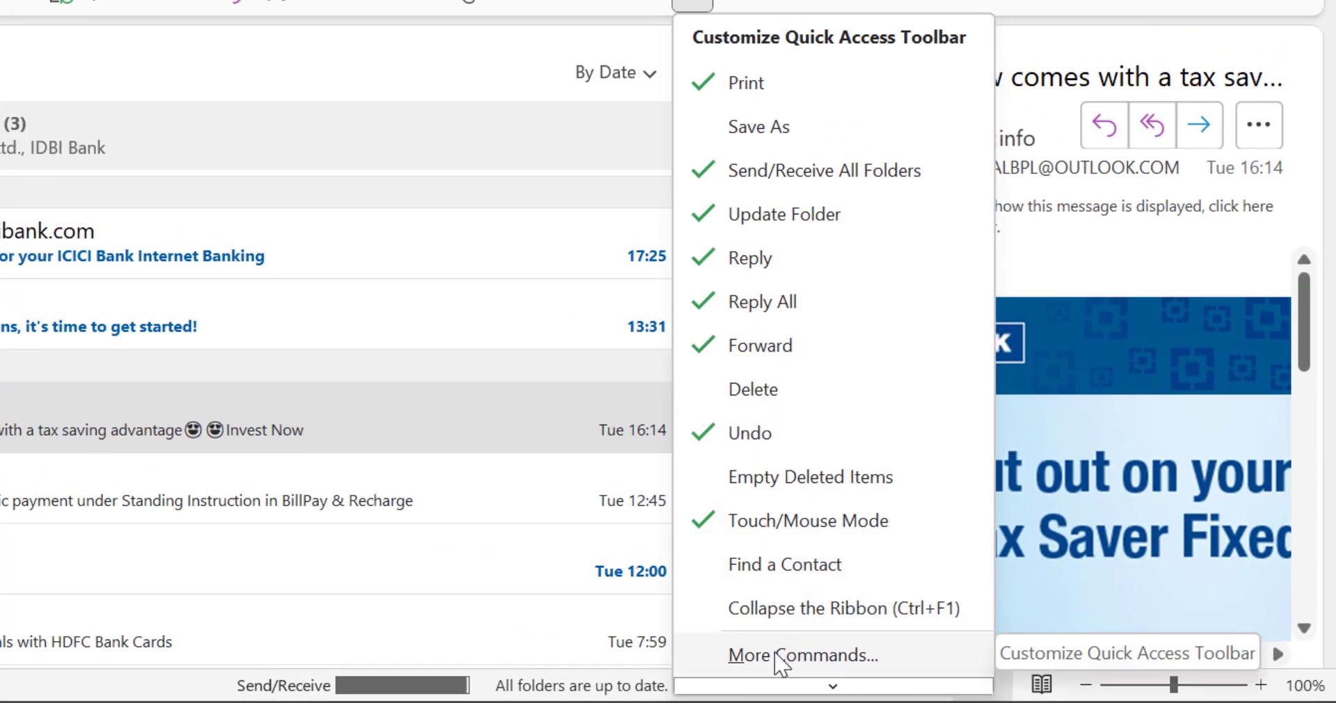
pyautogui.click(802, 654)
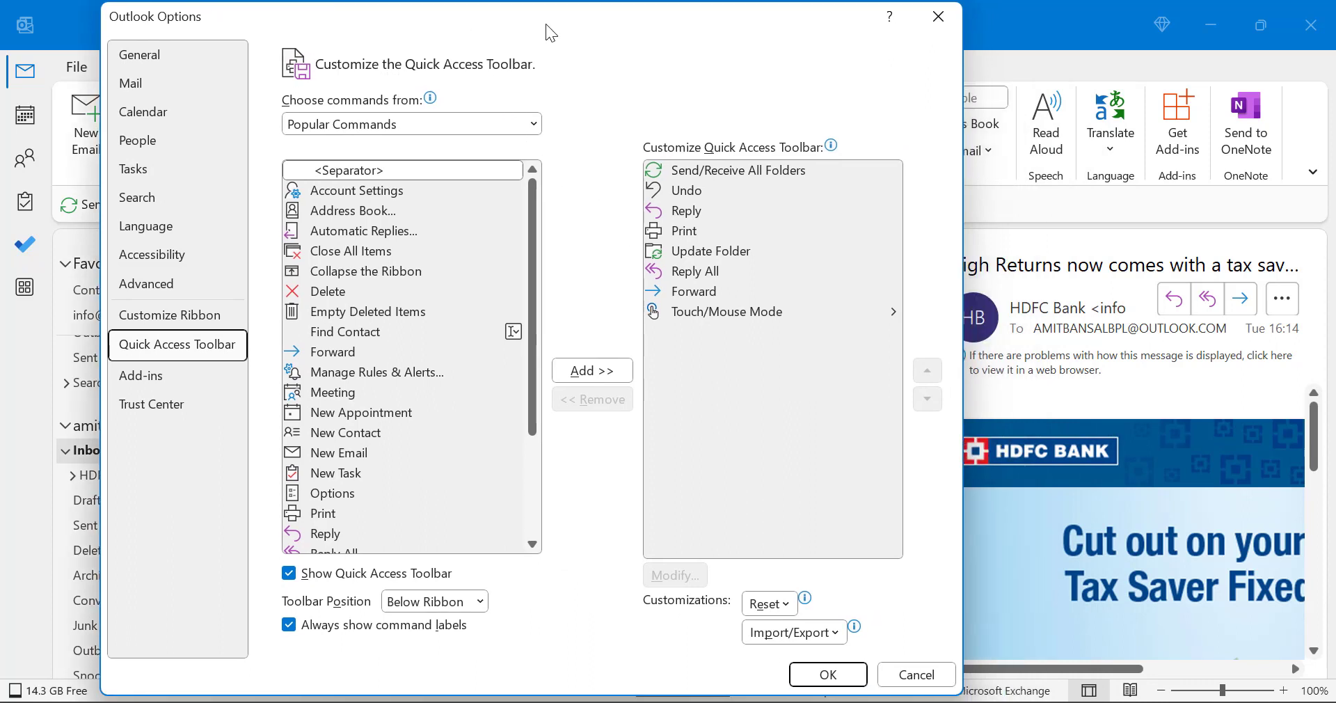
pyautogui.moveTo(911, 224)
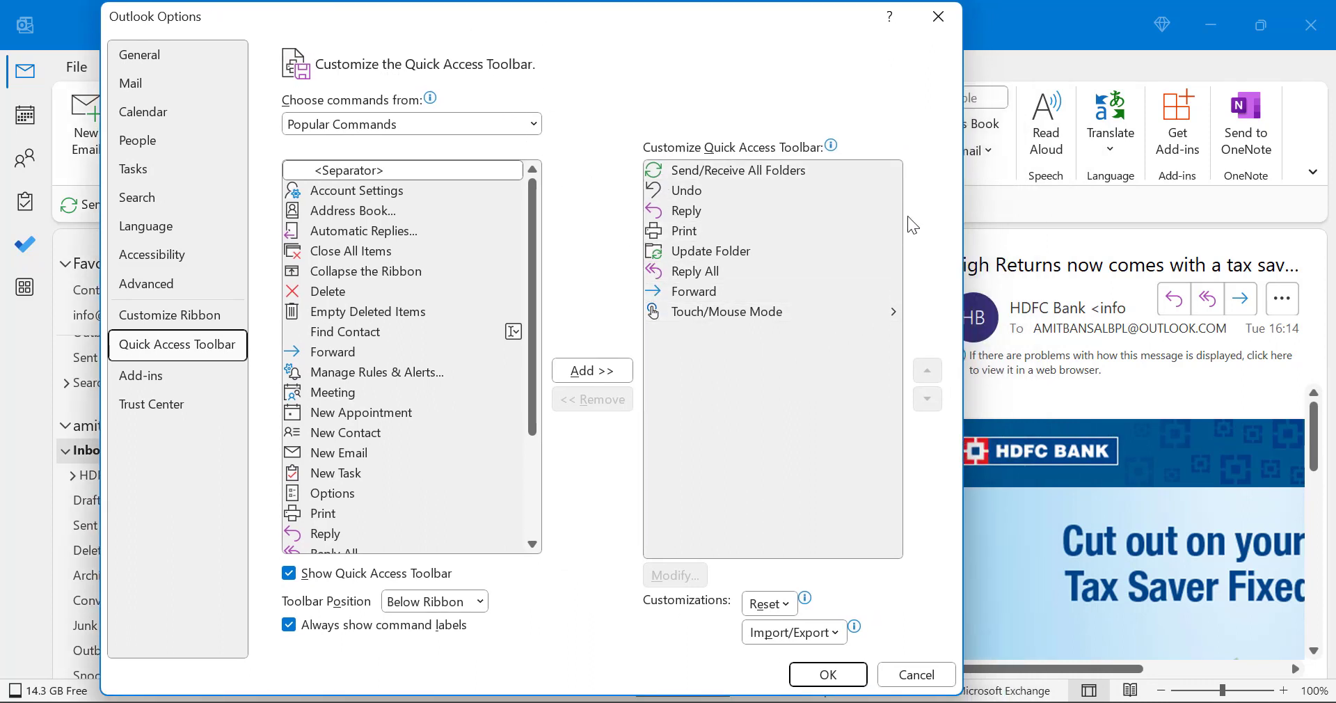
pyautogui.moveTo(626, 255)
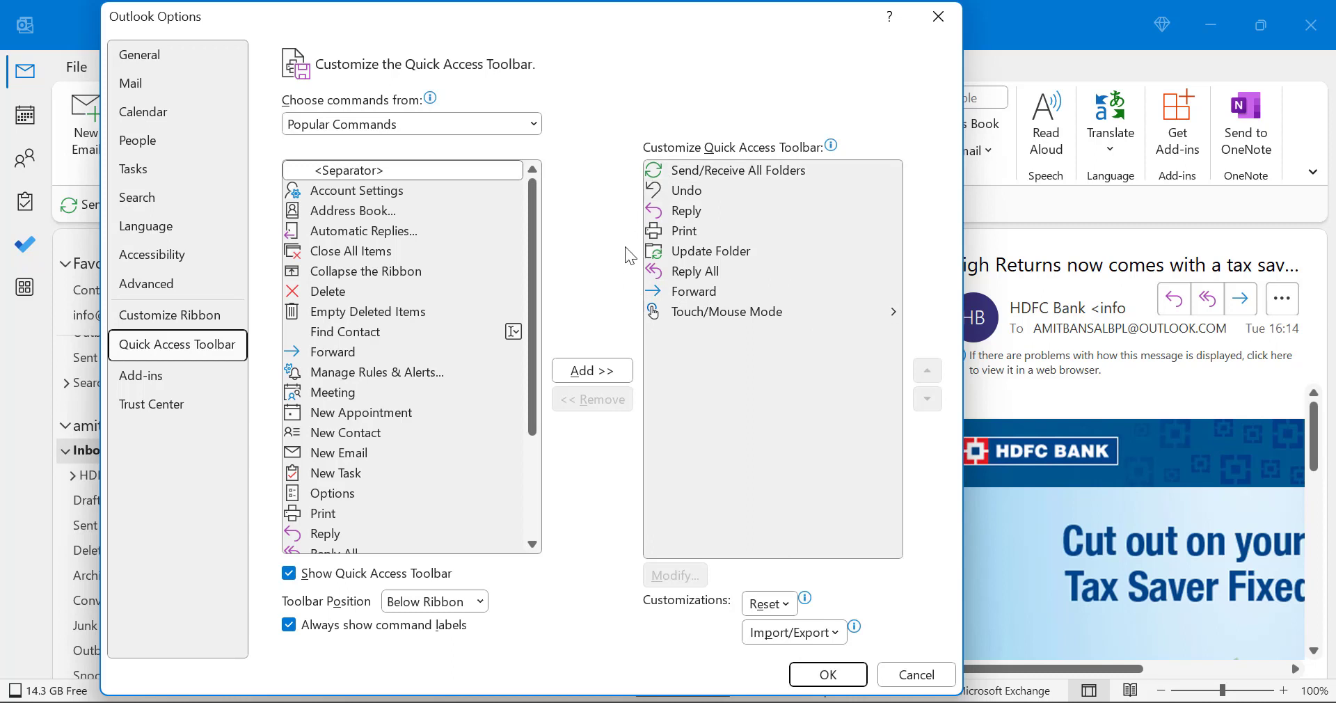
pyautogui.moveTo(630, 278)
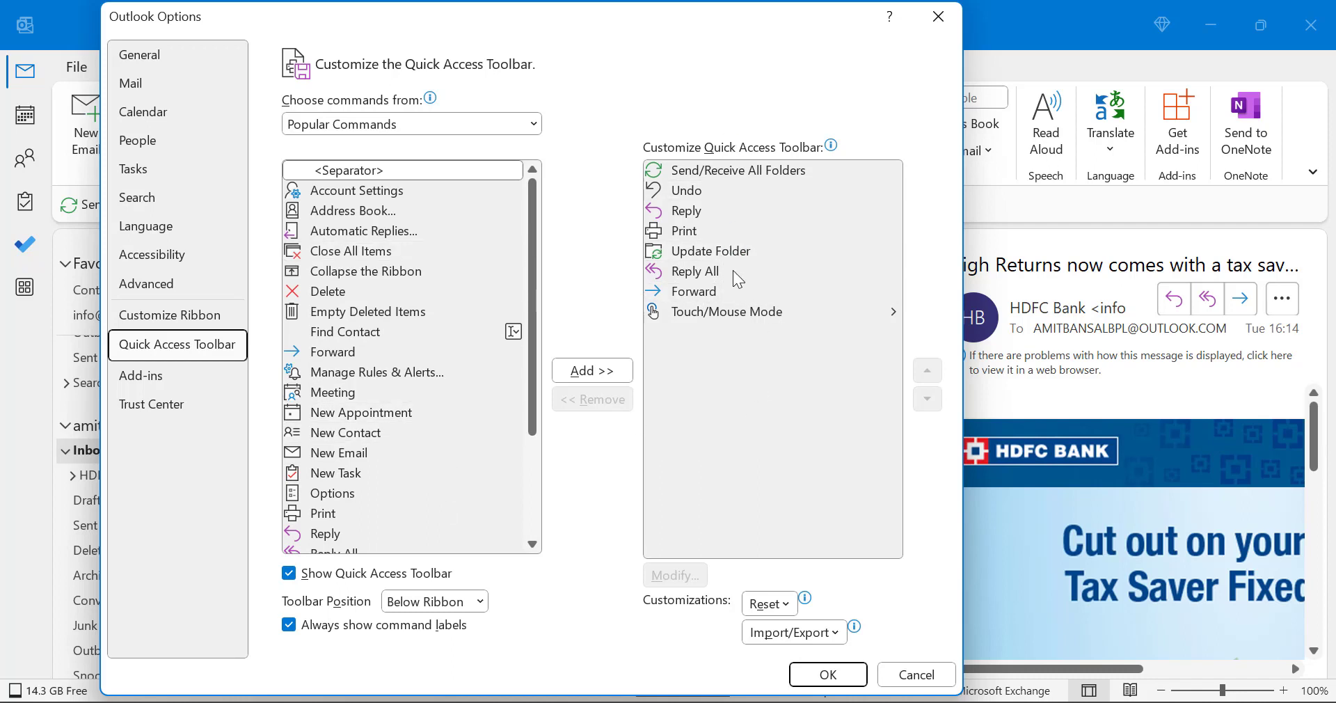
pyautogui.moveTo(582, 37)
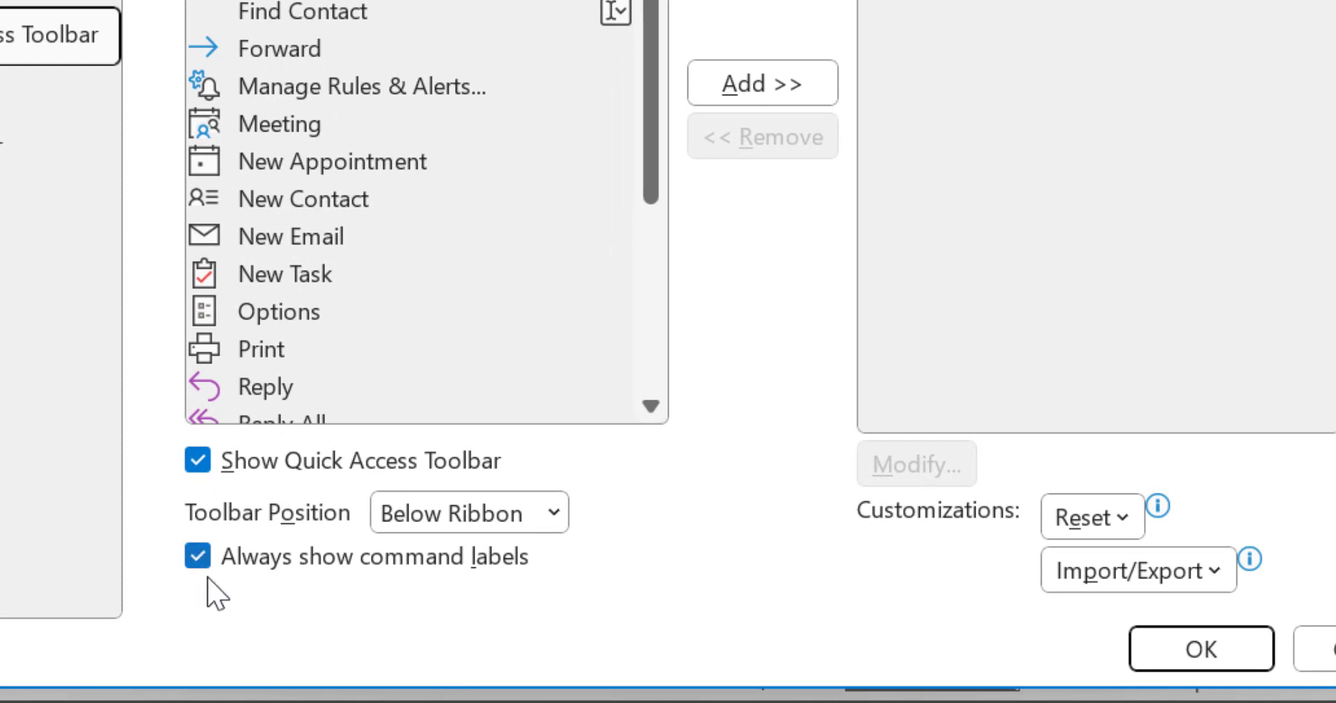
# Step: Uncheck 'Always show command labels' in Outlook Options and confirm with OK
pyautogui.click(198, 555)
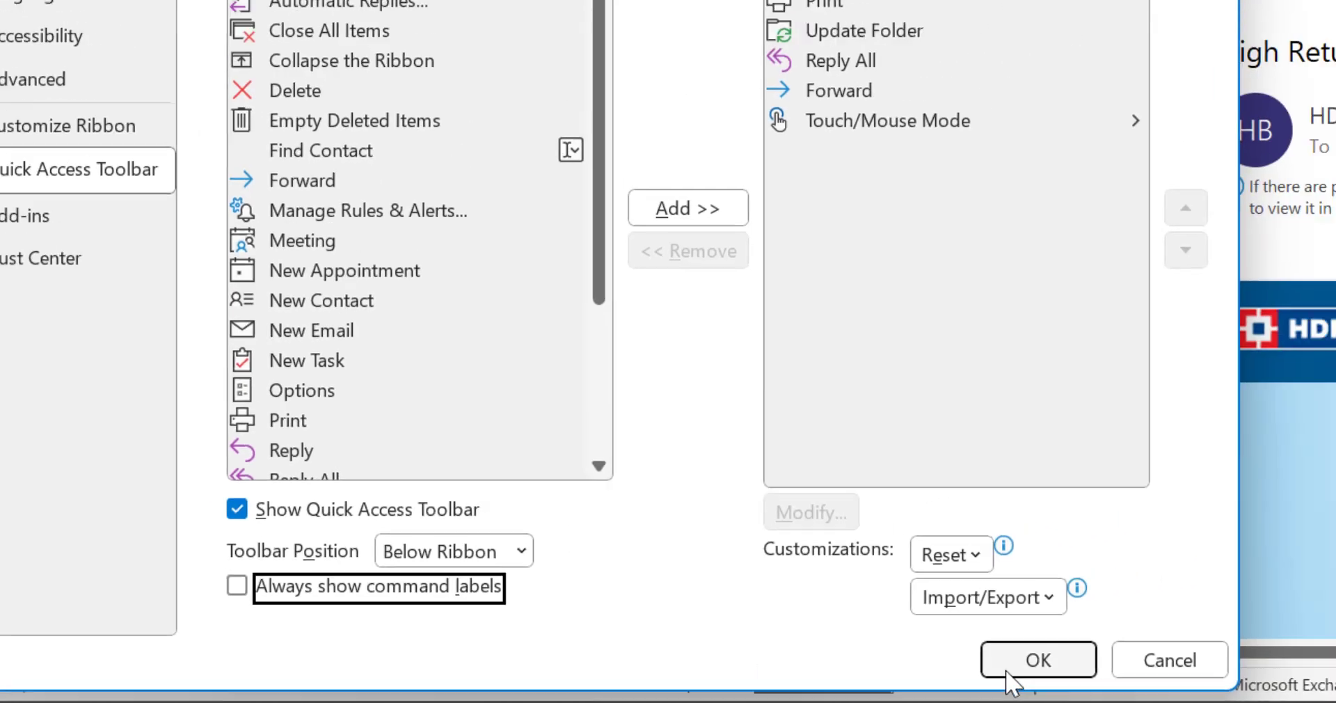
pyautogui.click(1037, 658)
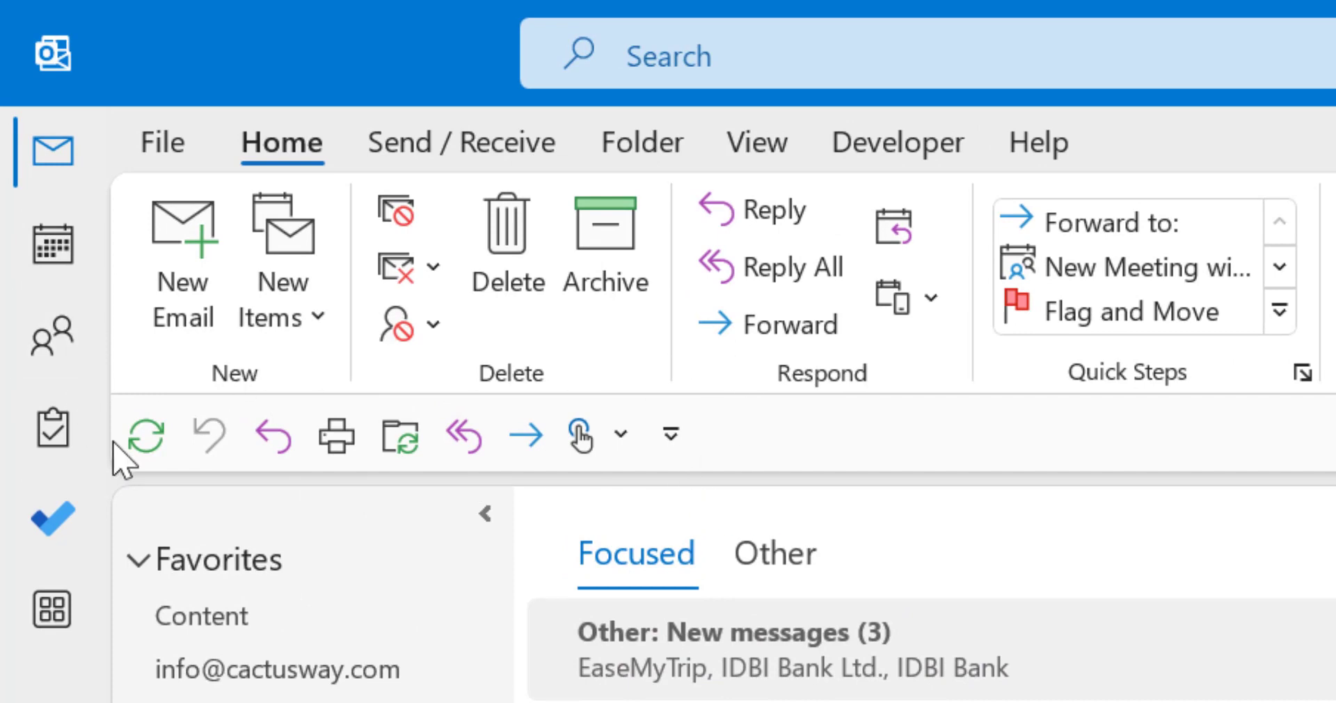
pyautogui.moveTo(272, 436)
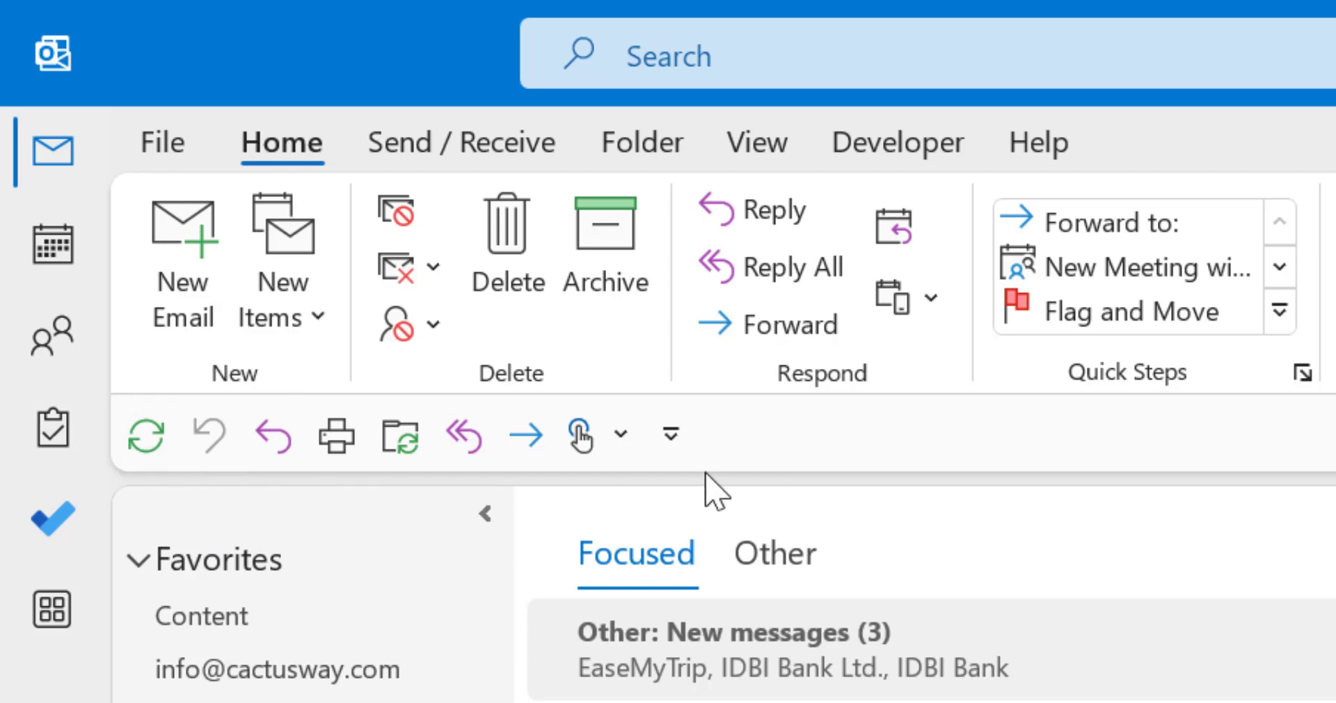
pyautogui.moveTo(925, 466)
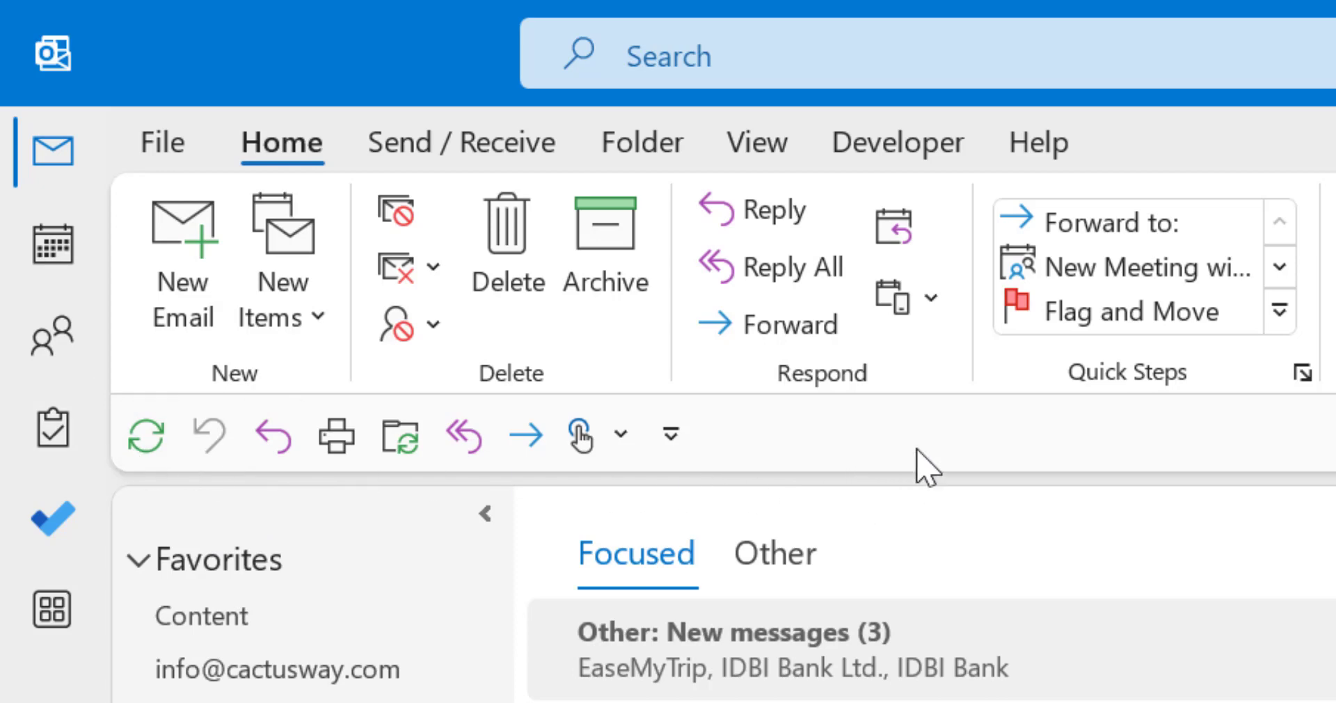
# Step: Show KeyTips with Alt, revealing numbers on the icon-only toolbar commands
pyautogui.press('Alt')
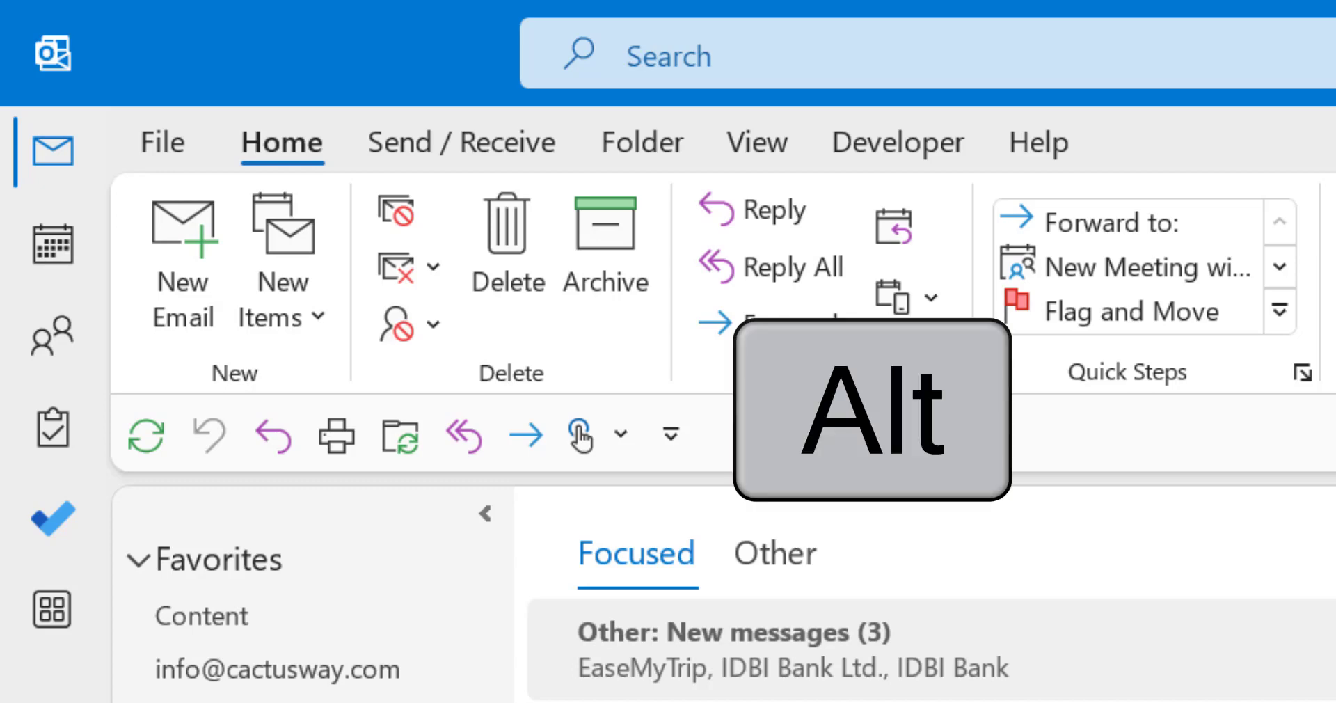
pyautogui.press('alt')
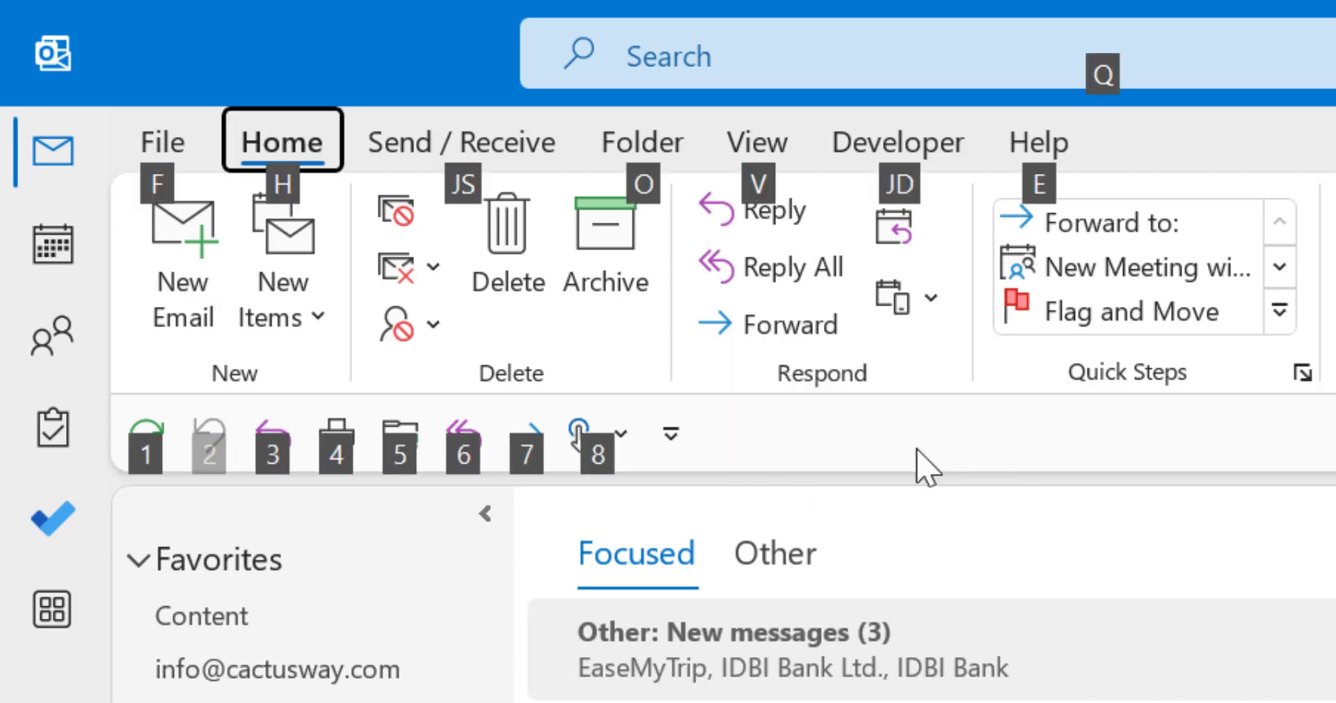
pyautogui.moveTo(387, 511)
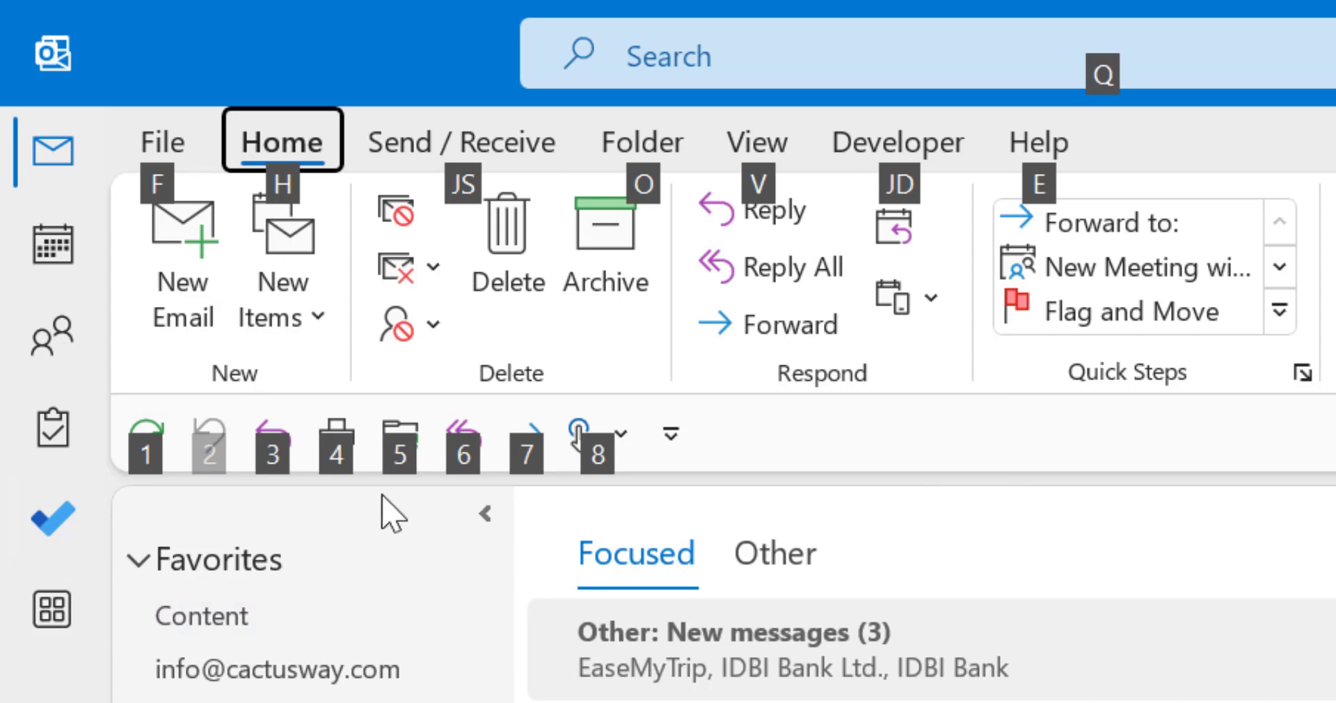